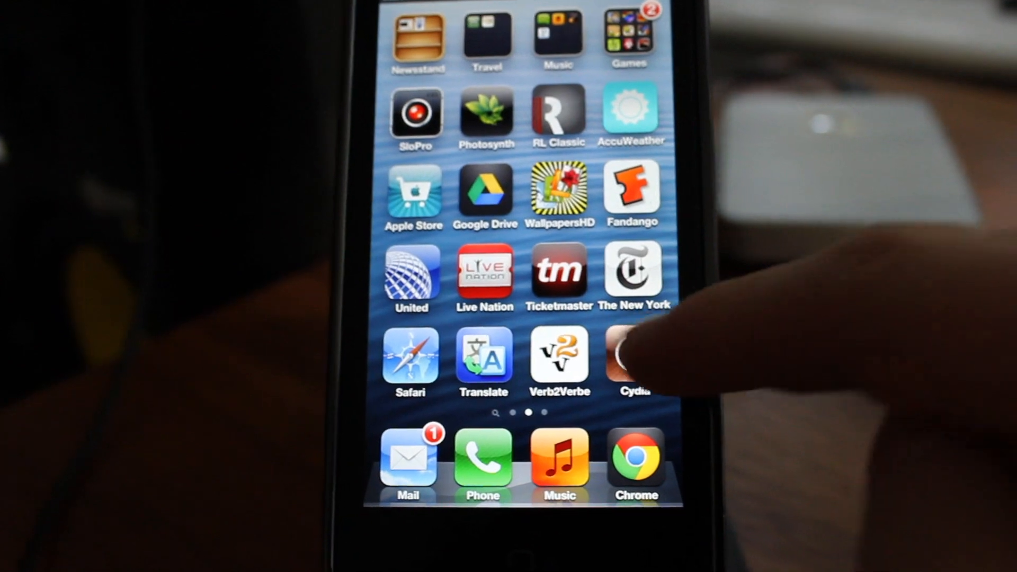
Step: Launch Cydia from the home screen so it begins Preparing Filesystem with a spinner
left_click(635, 360)
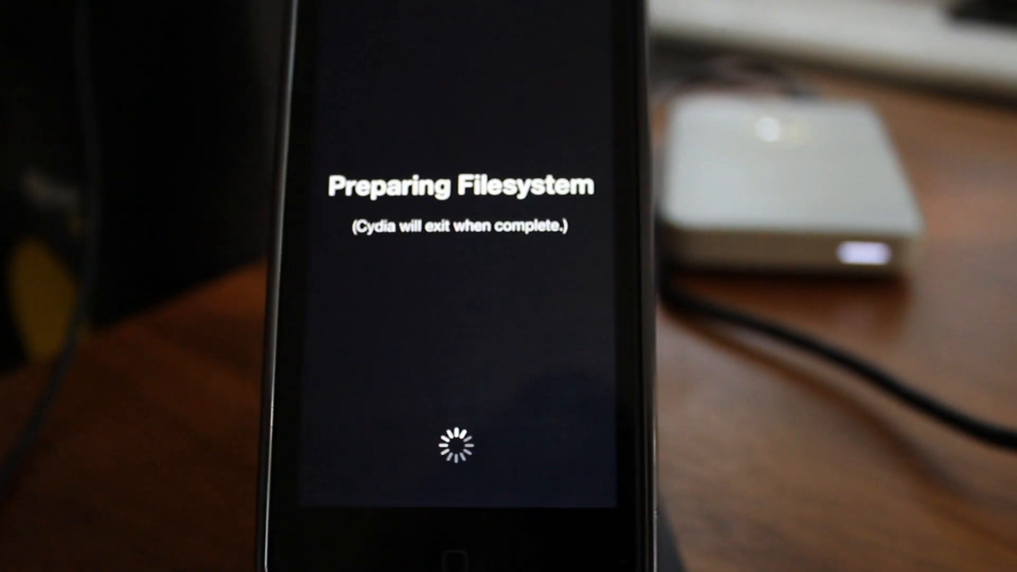